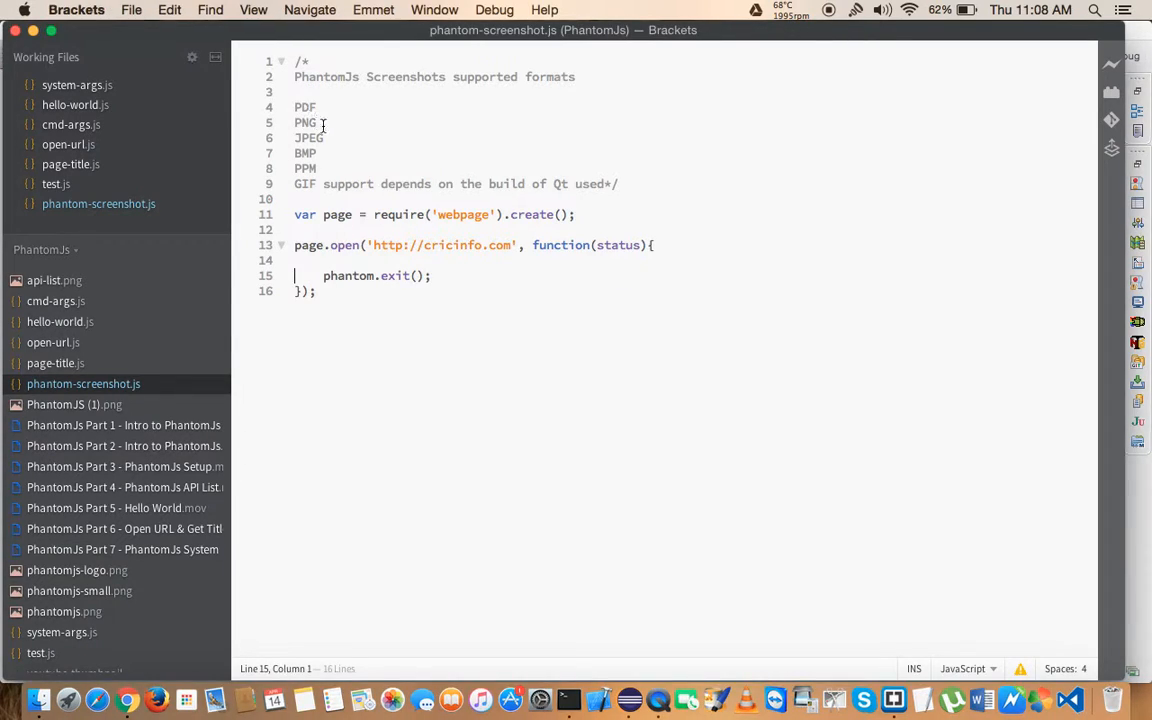
mouse_move(340, 160)
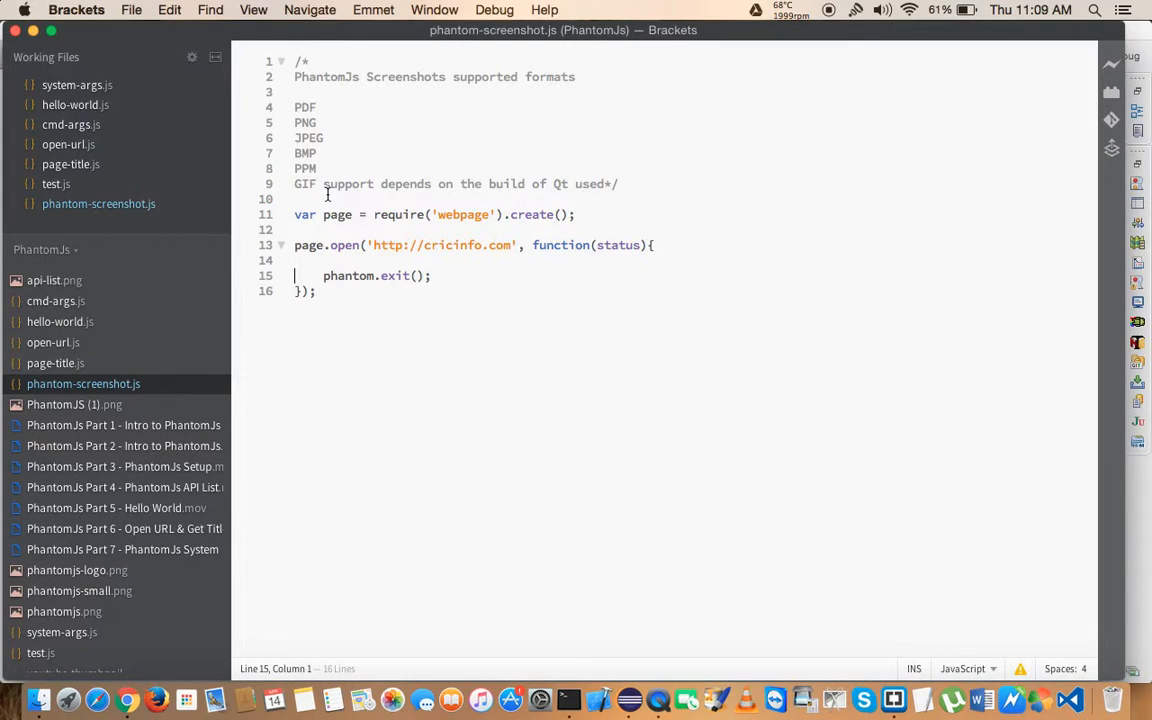
mouse_move(632, 200)
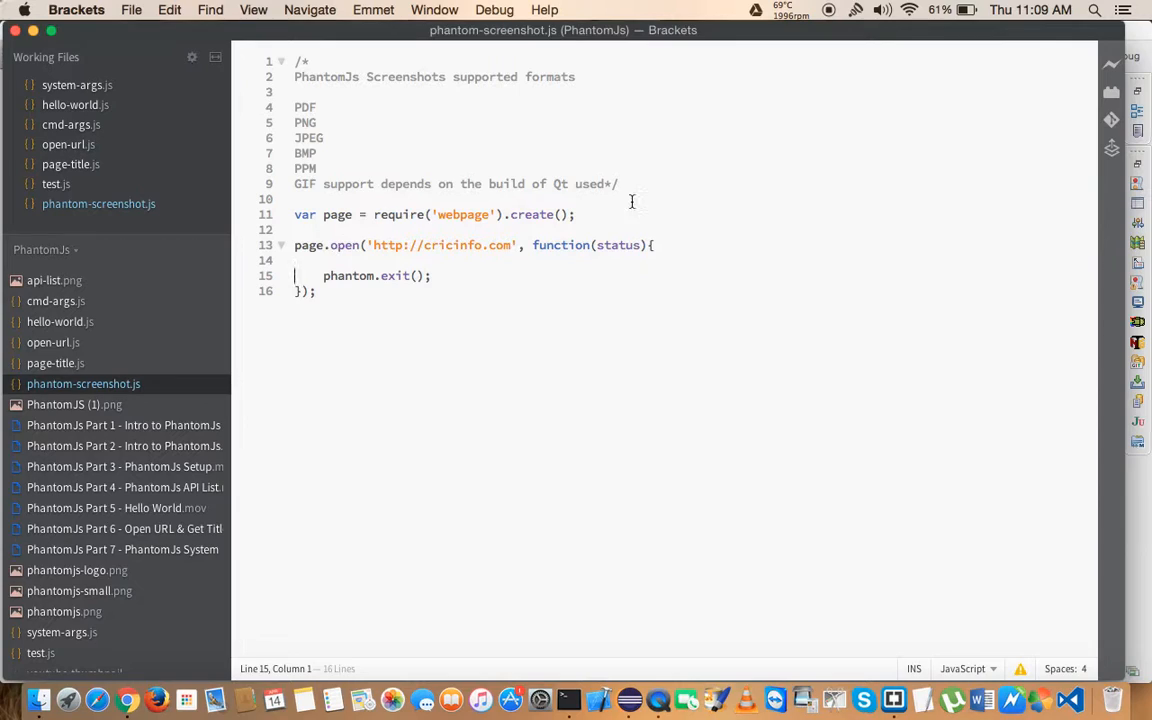
Step: Begin a new statement on blank line 14 inside the page.open callback
click(296, 260)
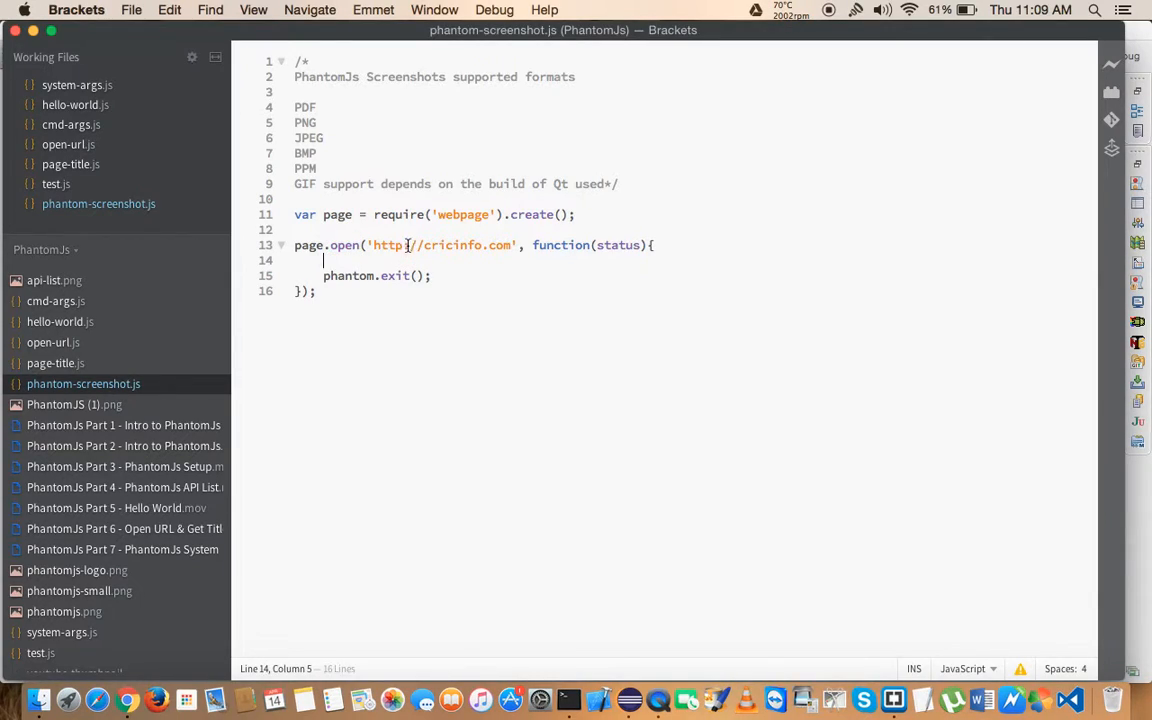
text(:)
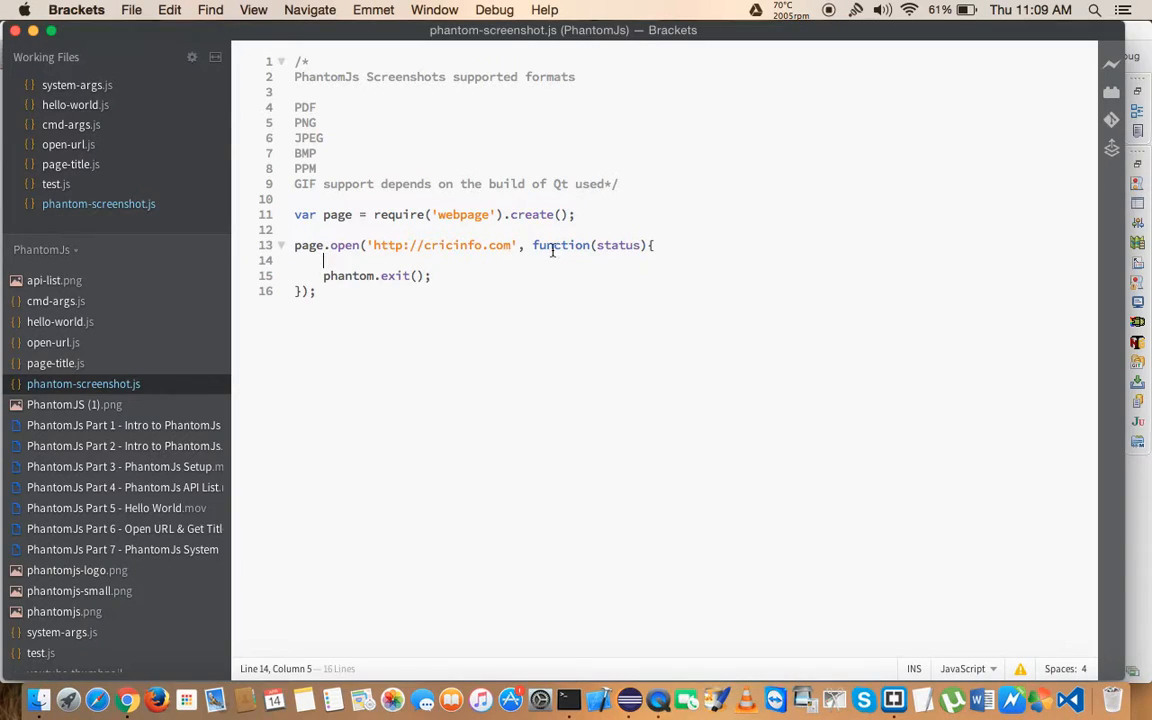
mouse_move(604, 258)
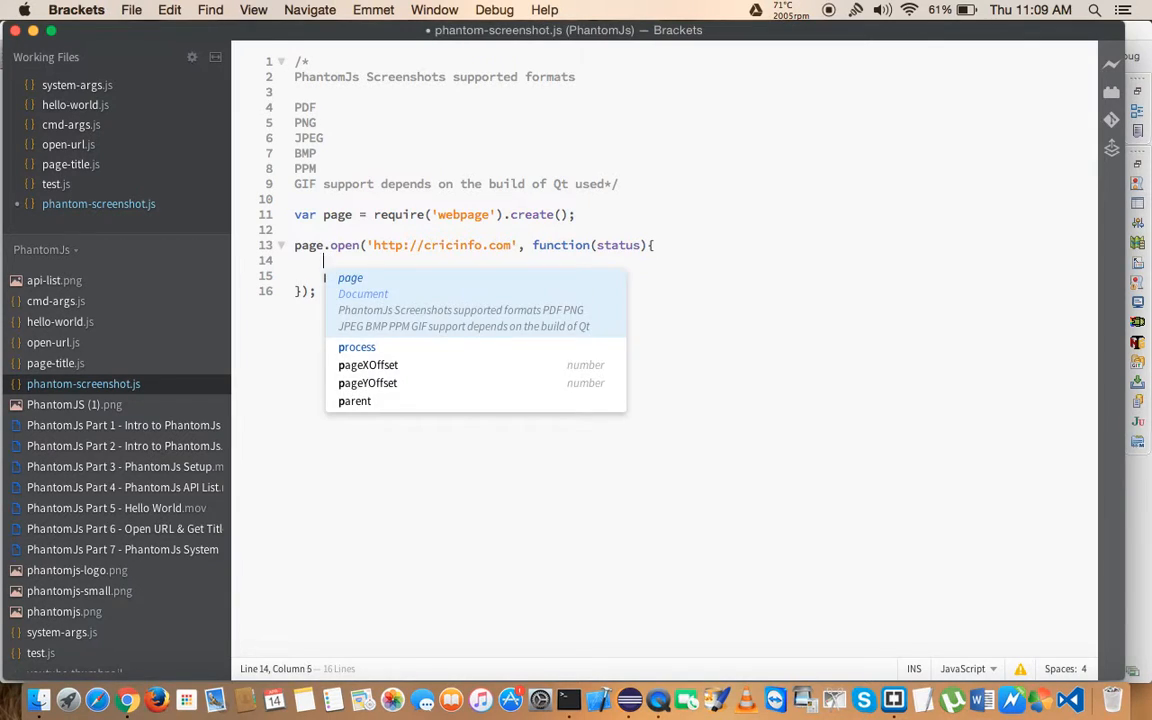
Step: Write page.render("qwert123.png") before phantom.exit in the callback
text(page.)
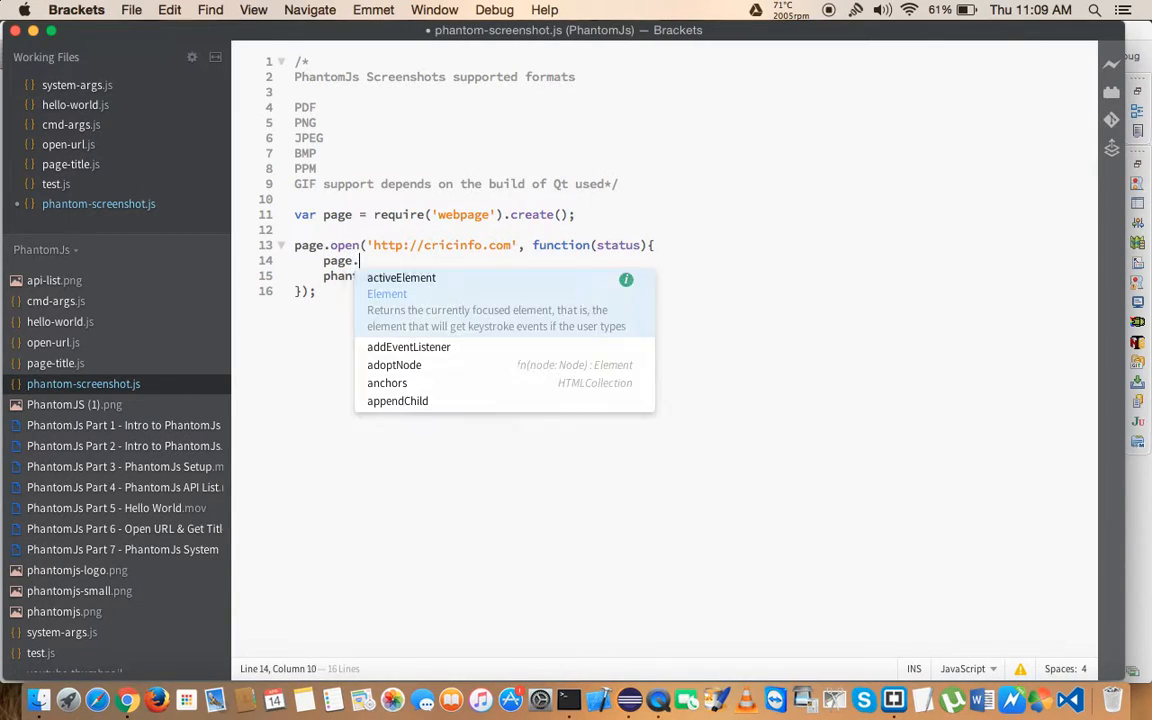
text(render()
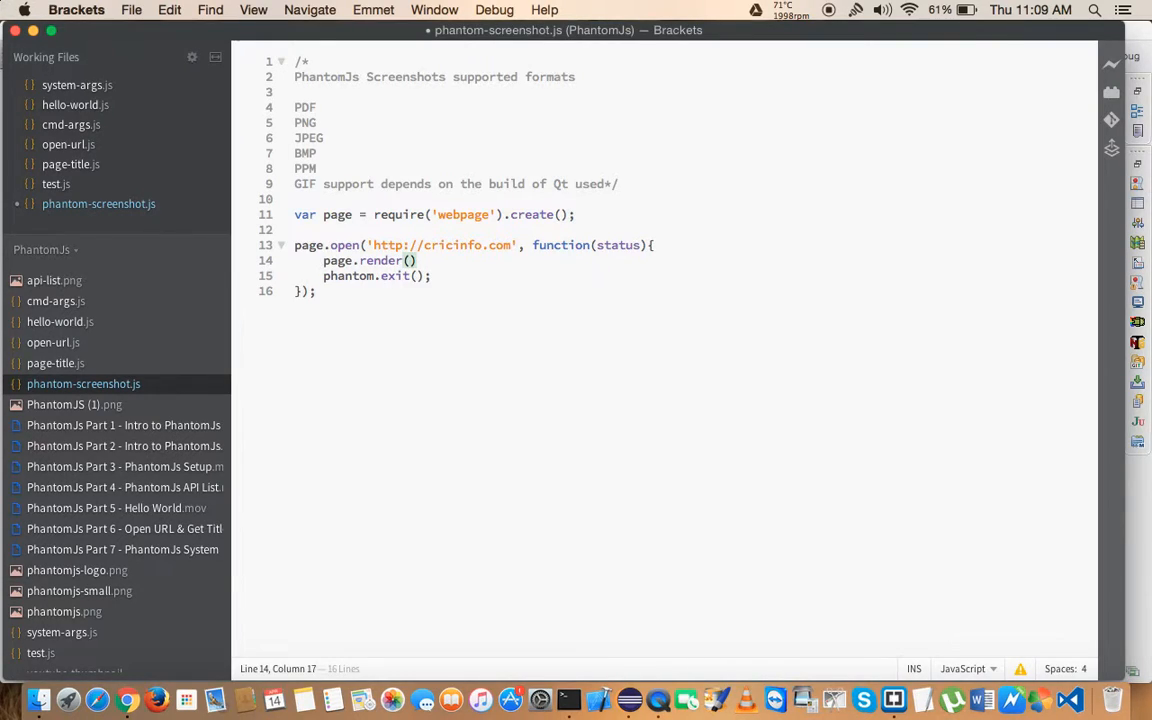
text("")
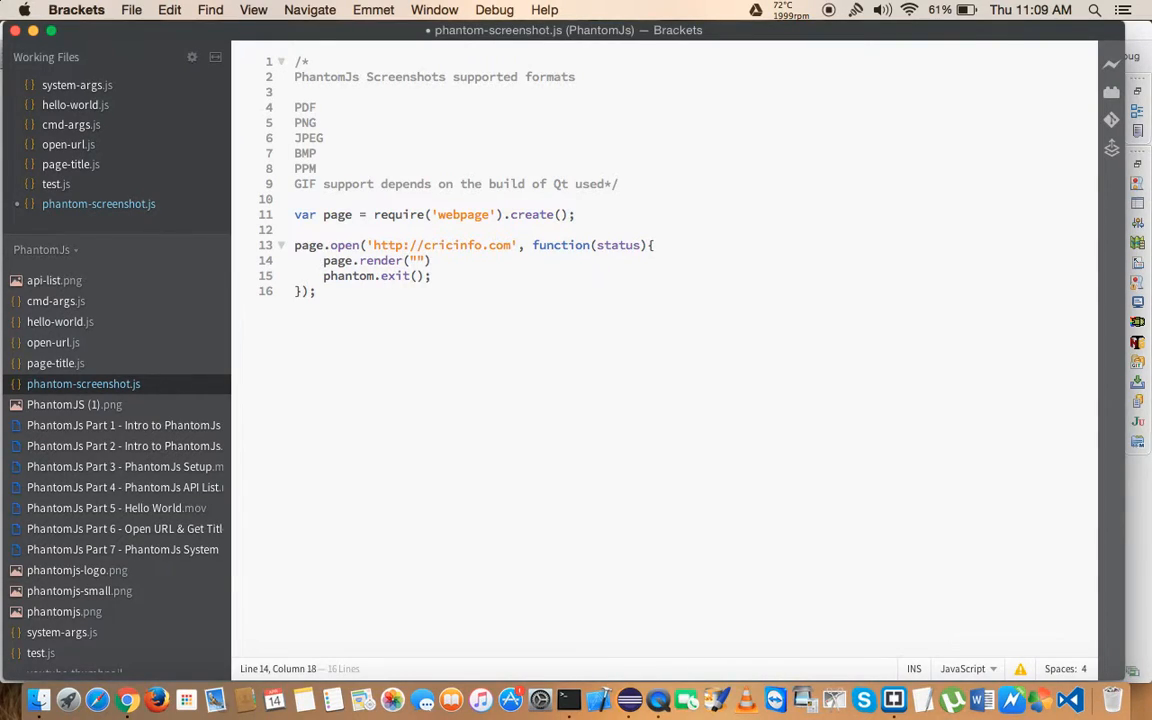
text(c)
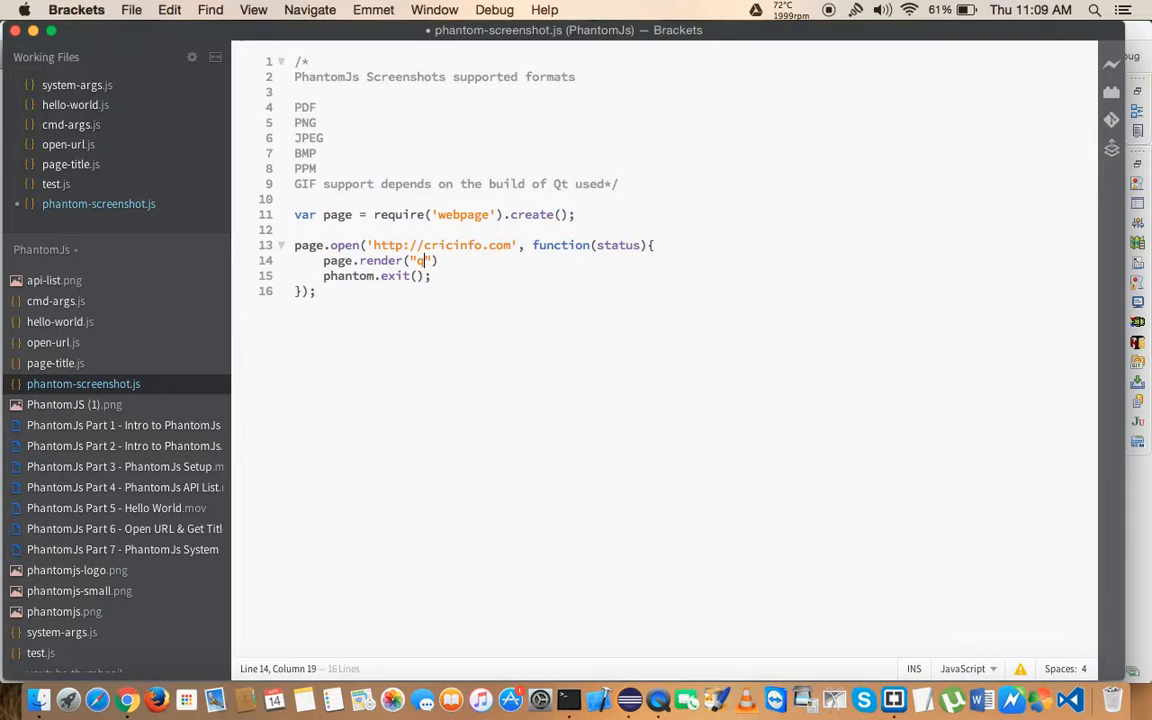
text(wert)
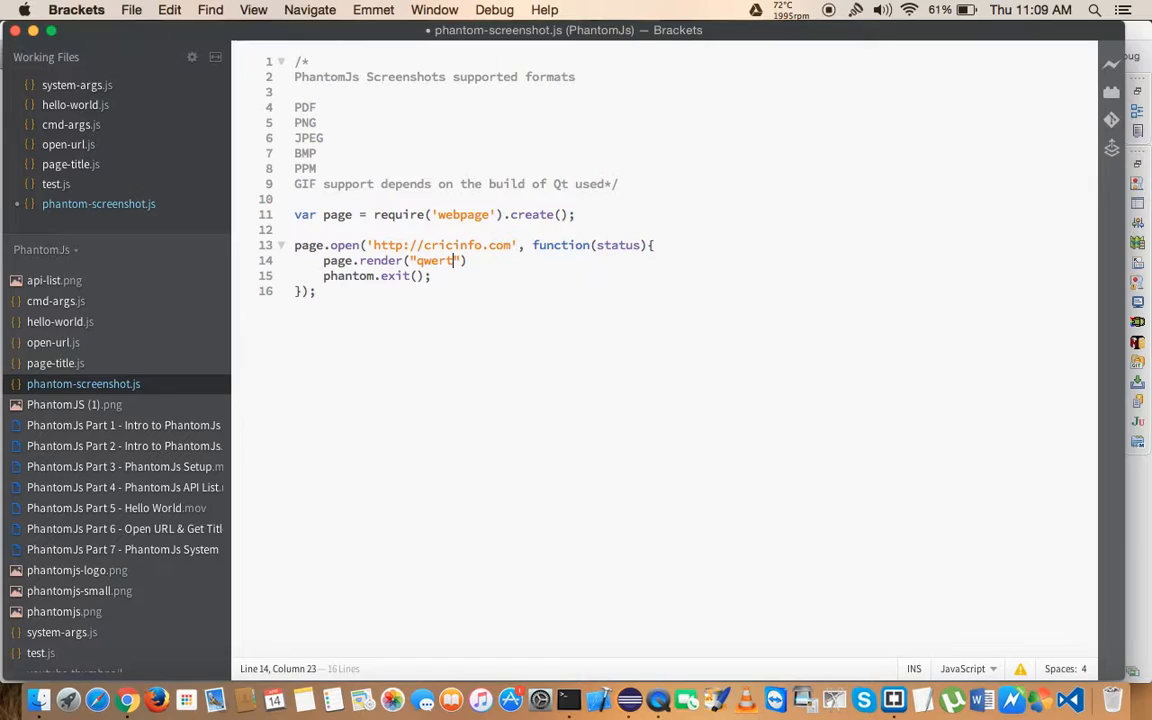
text(123)
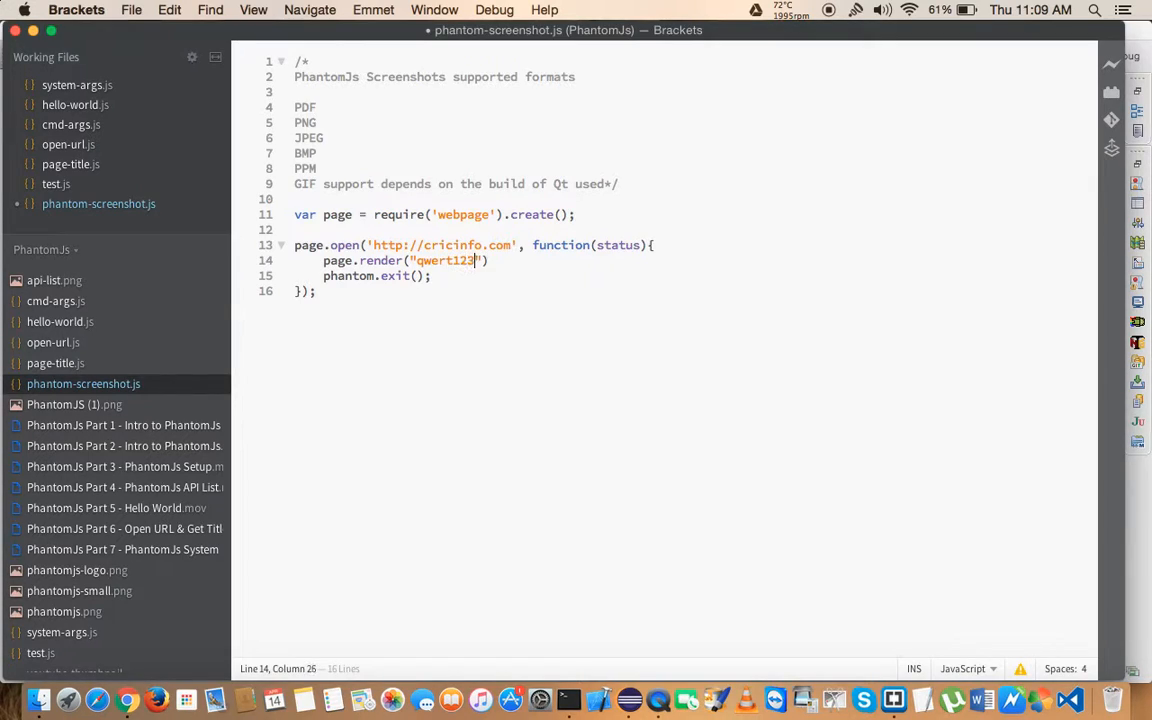
text(.png)
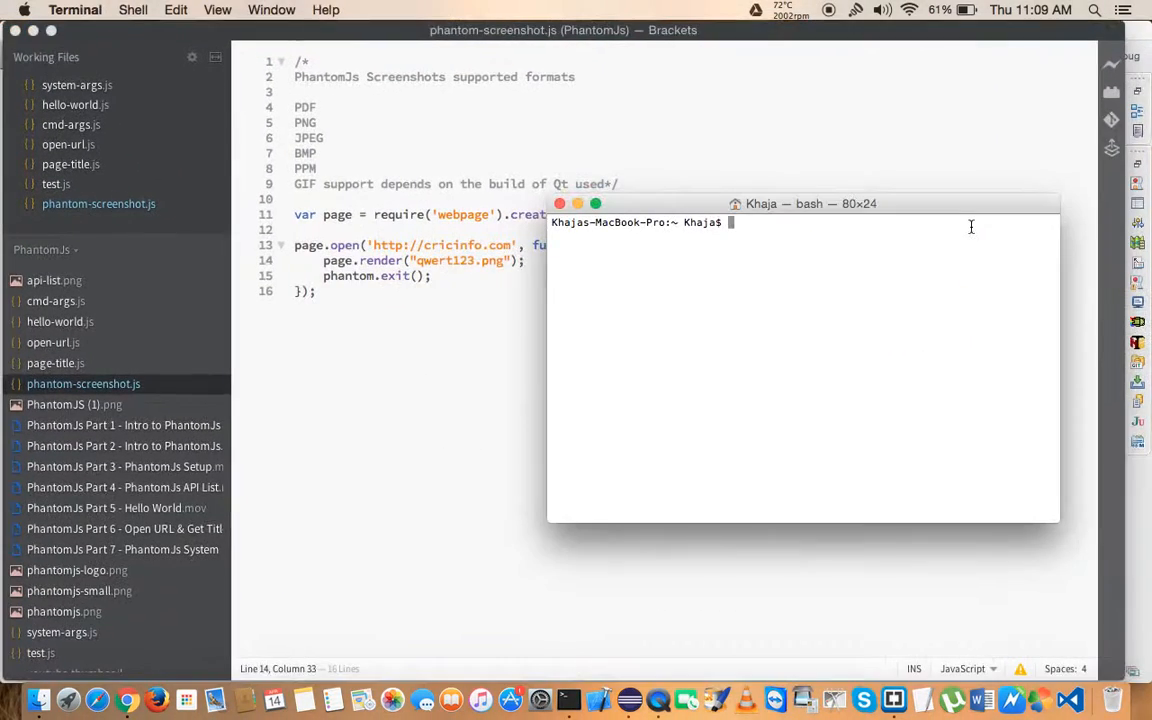
Step: Run phantomjs /Users/Khaja/Desktop/PhantomJs/phantom-screenshot.js in Terminal
text(phantomjs /Users/Khaja/Desktop/PhantomJs/phantom-screenshot.js)
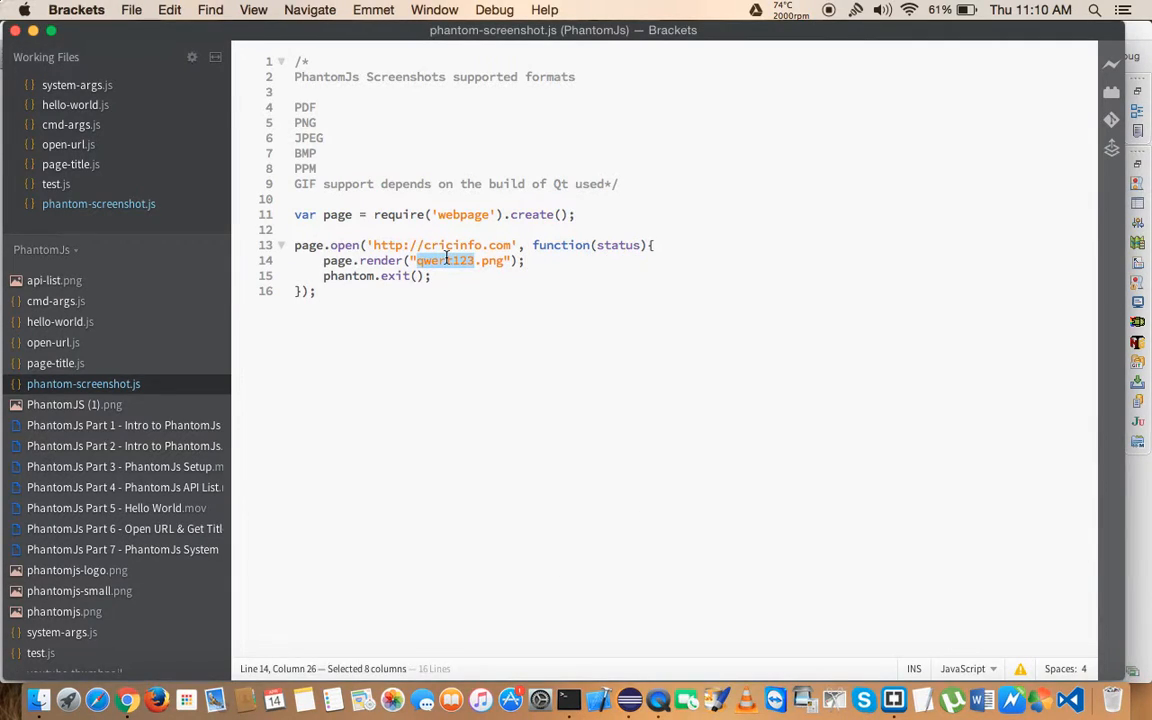
Step: Search Spotlight for qwert123.png, find only the older qwerty123.png, and return to the code
click(1094, 10)
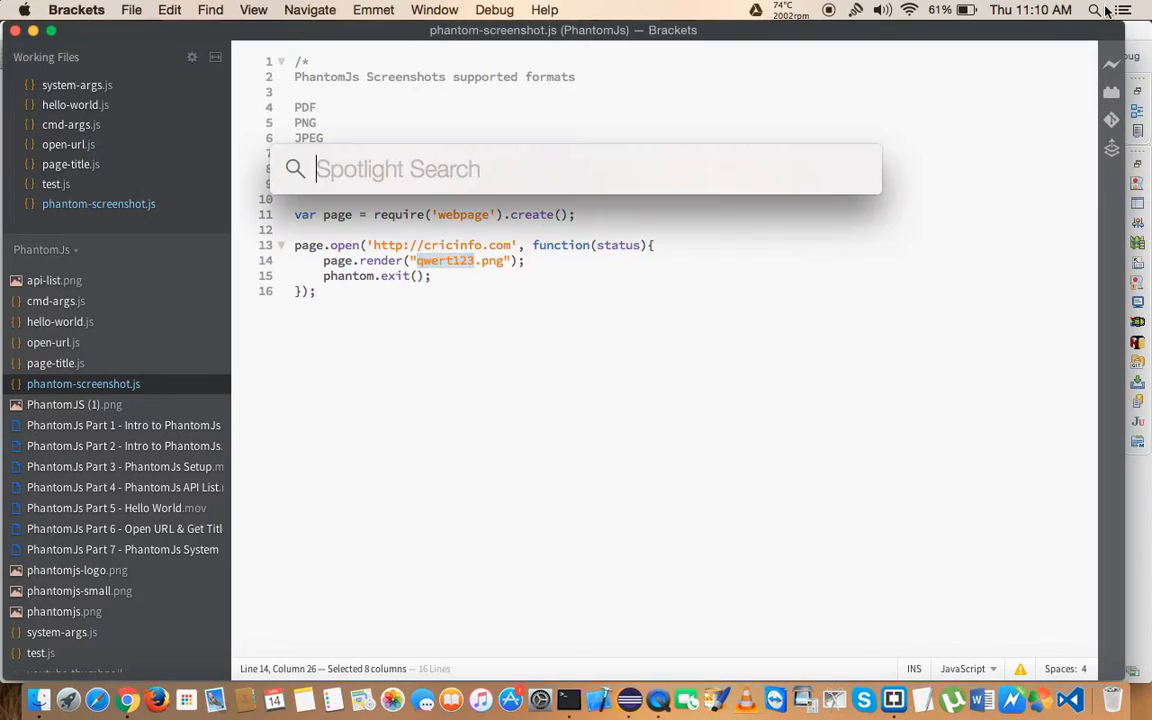
text(qwert123)
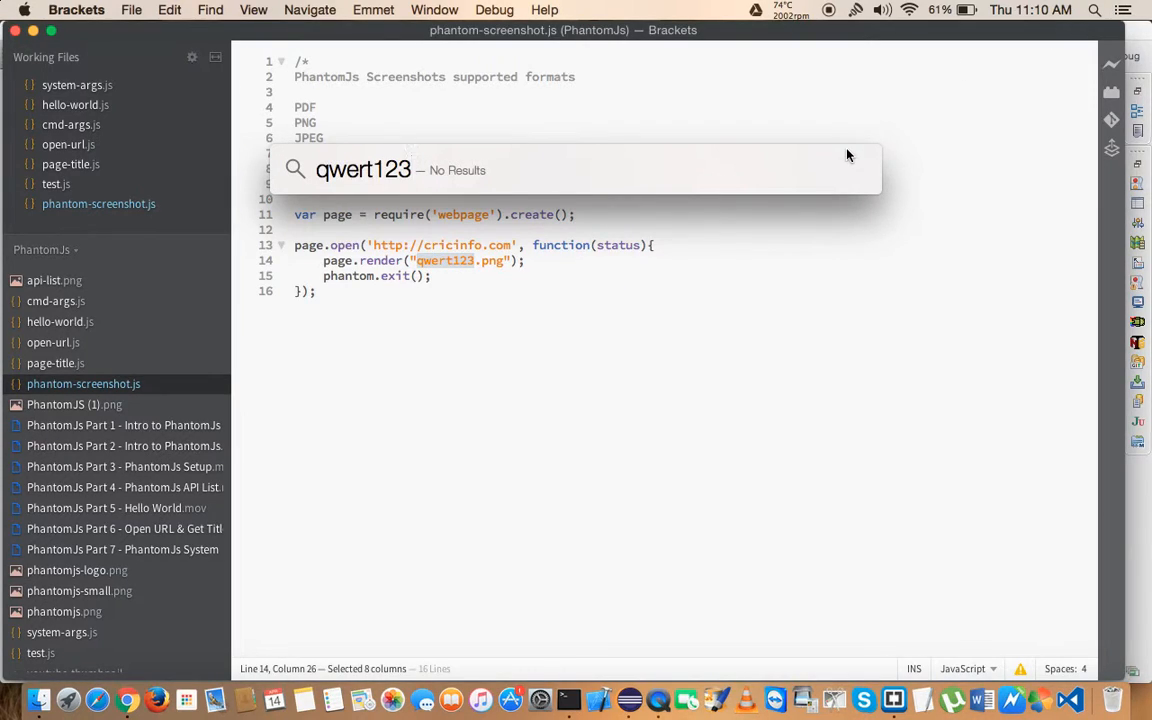
text(.png)
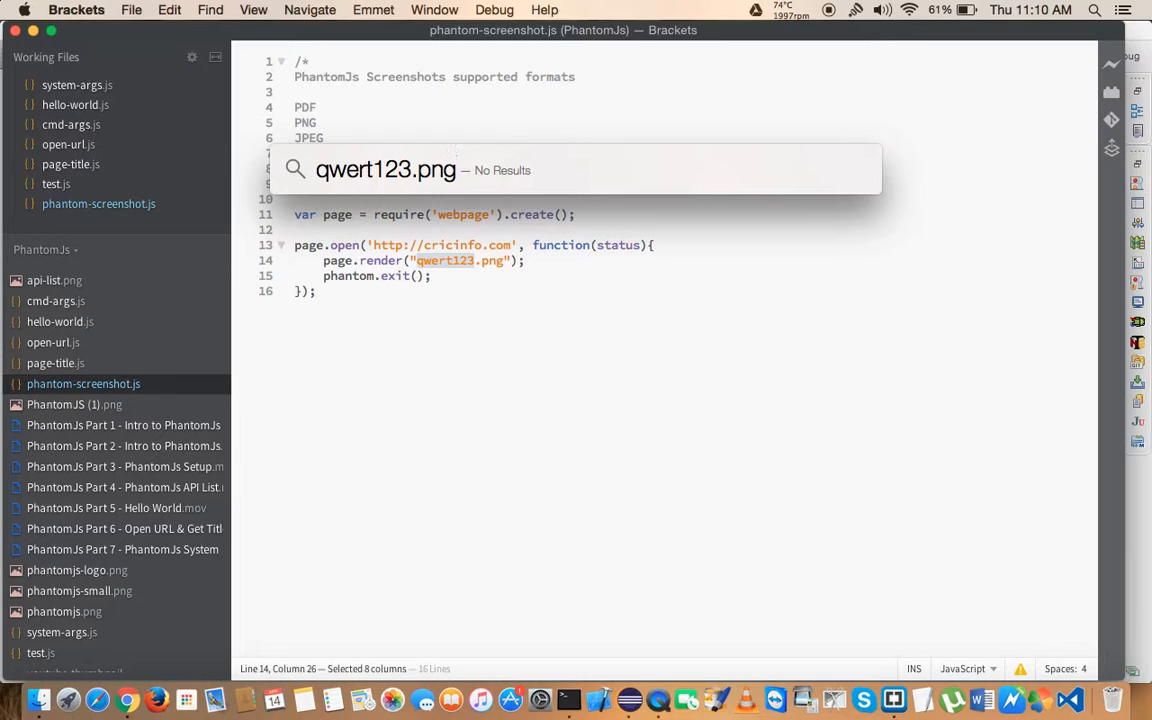
key(Backspace)
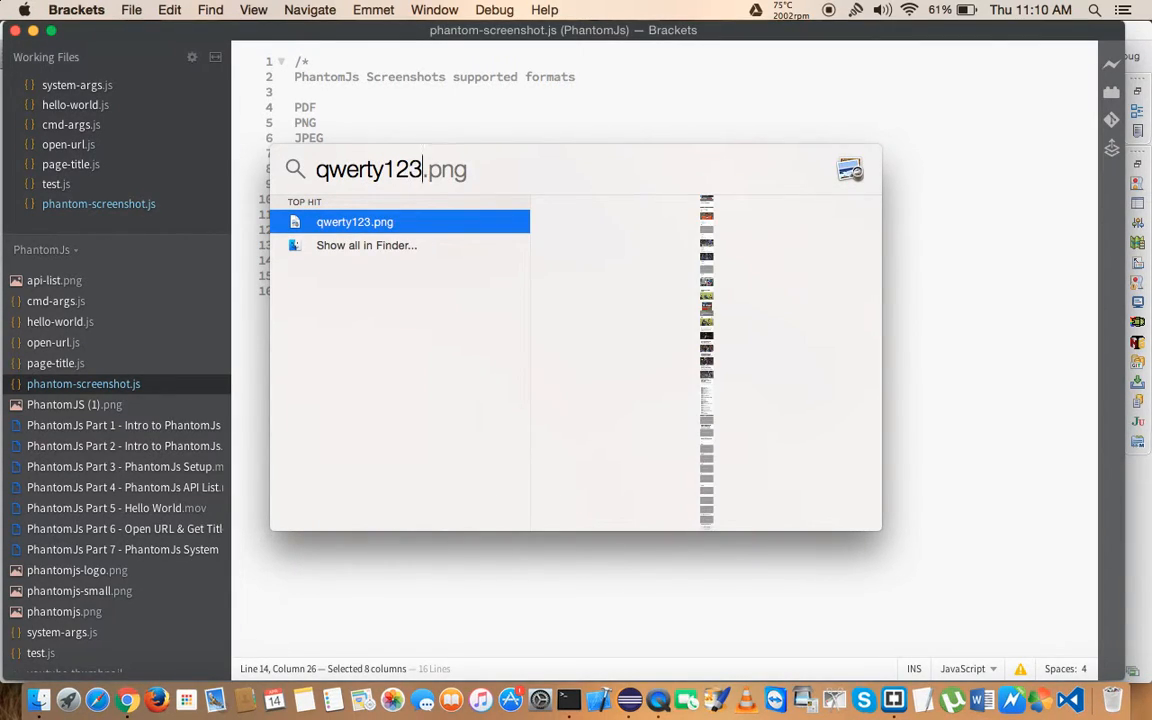
key(Escape)
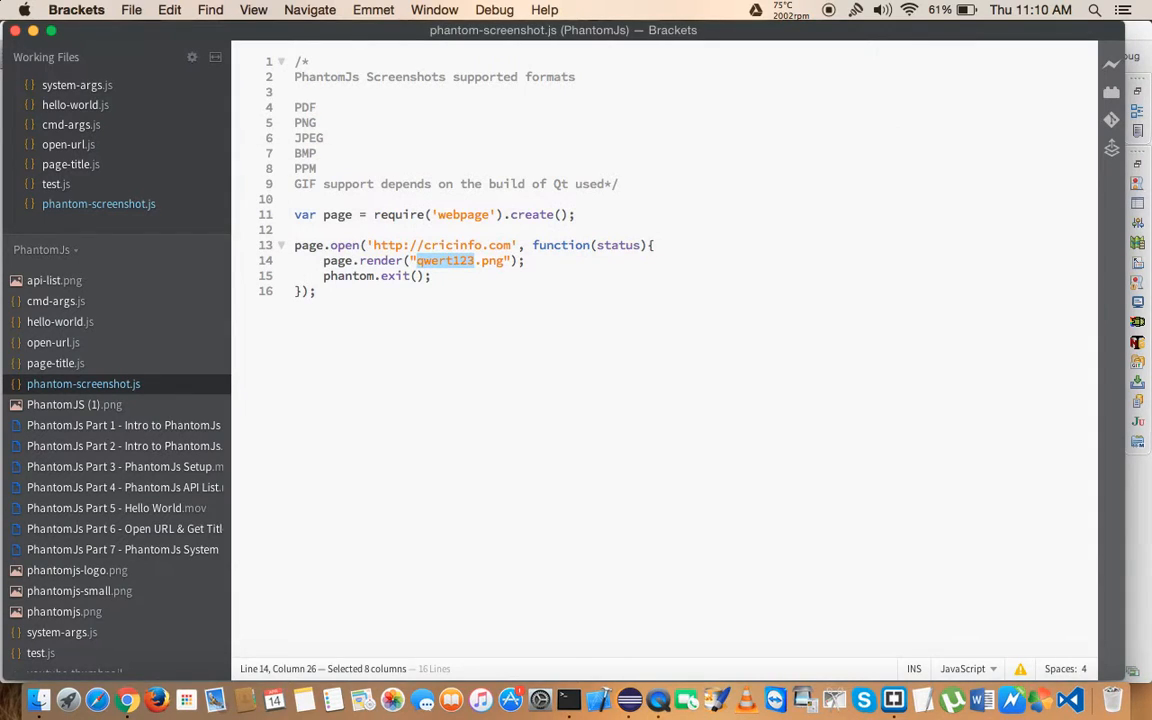
click(476, 292)
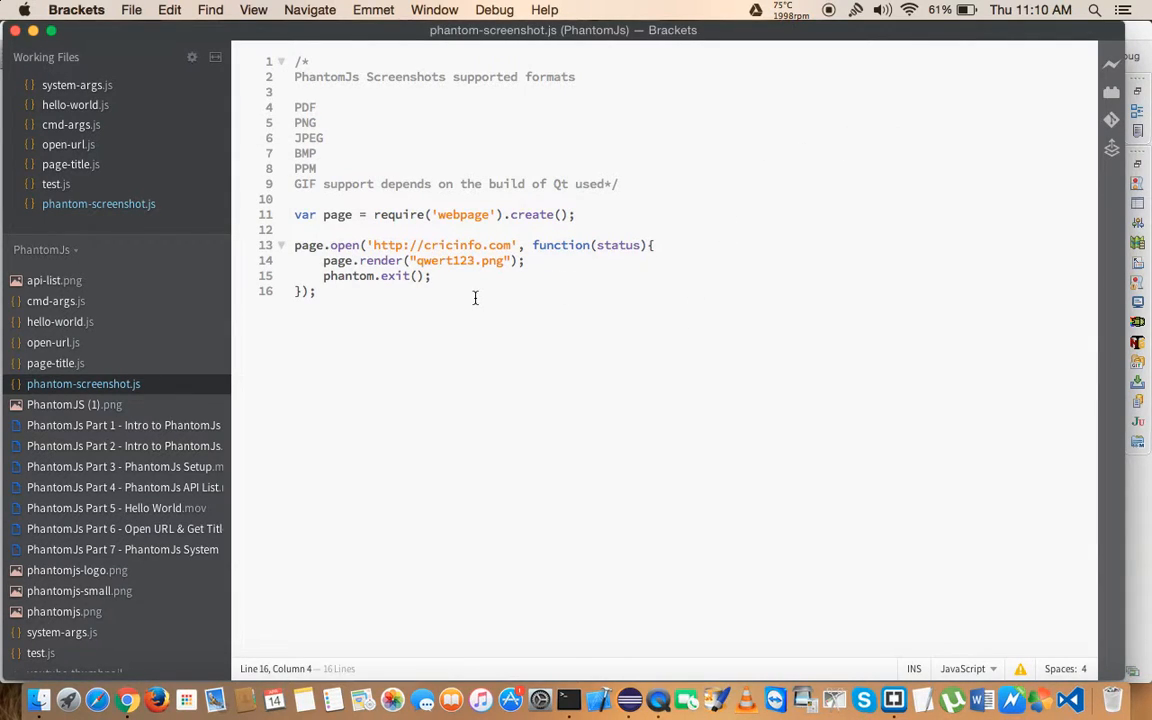
mouse_move(666, 312)
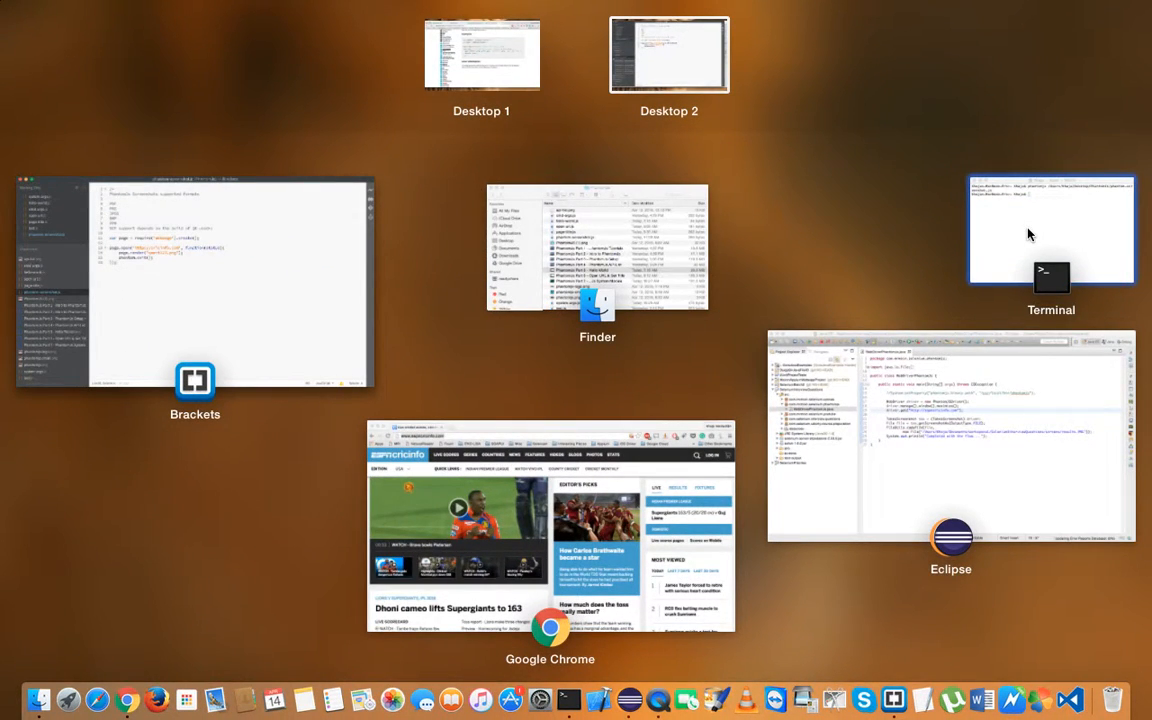
Step: Pick the Brackets window from the overview to return to phantom-screenshot.js
click(1050, 230)
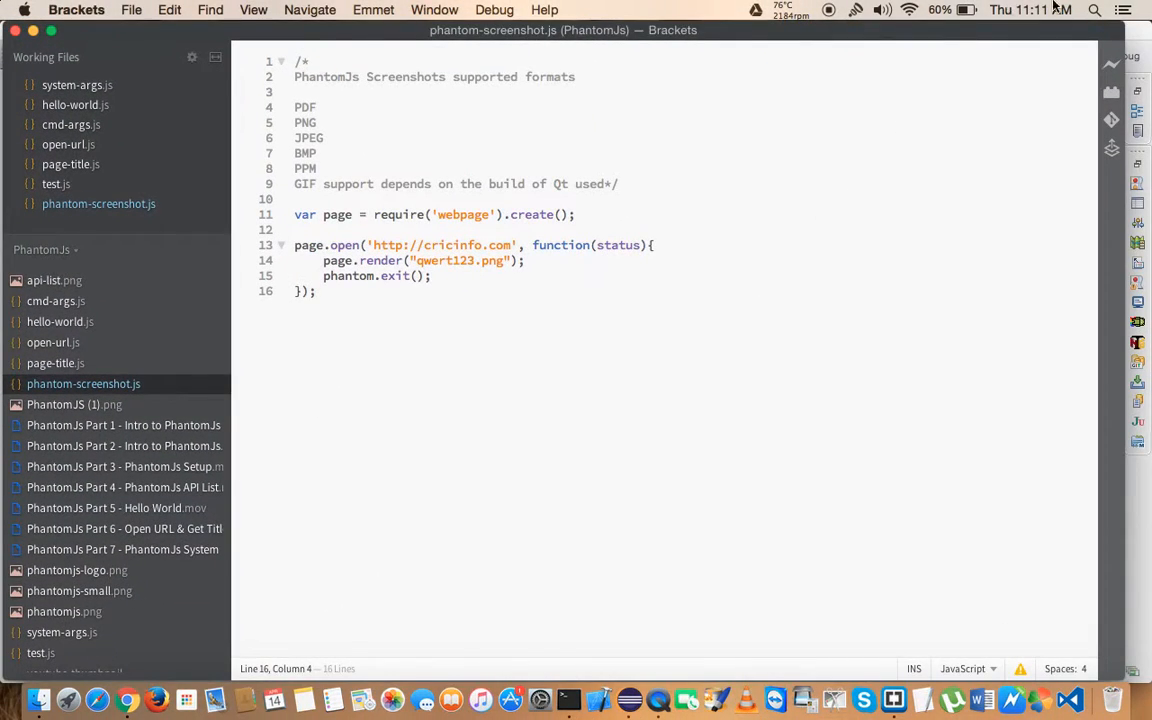
Step: Find qwerty123.png via Spotlight and scroll through the tall capture in Preview
text(qwe)
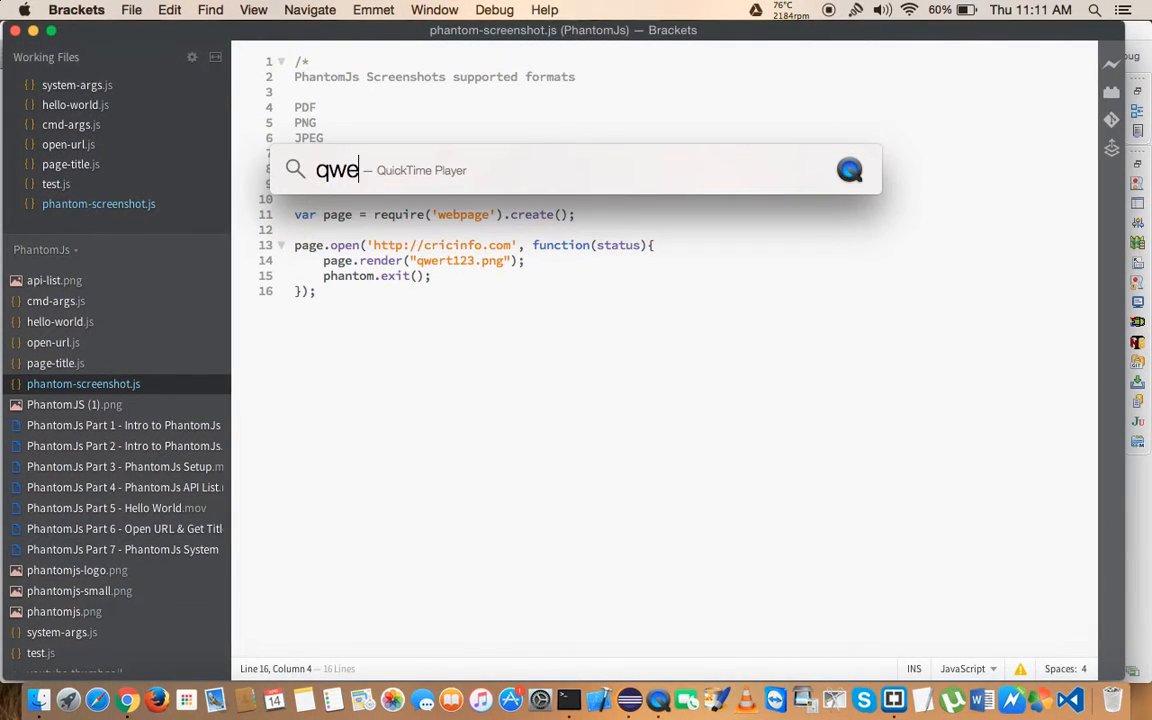
text(rty123.png)
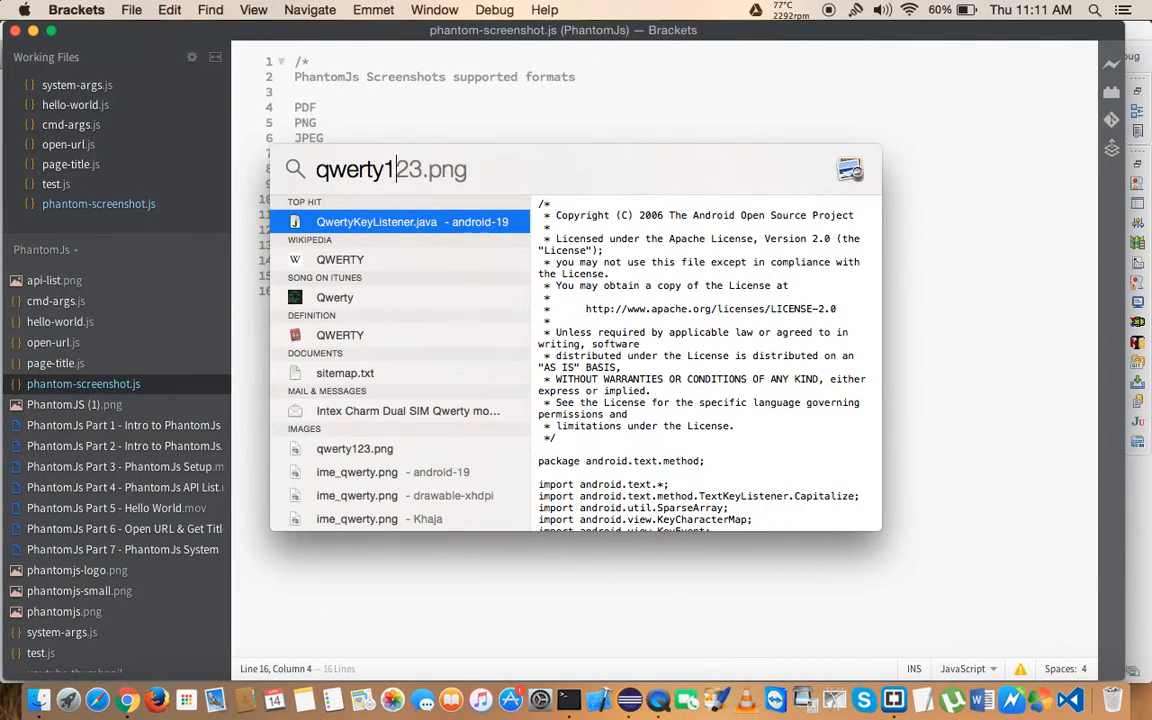
key(escape)
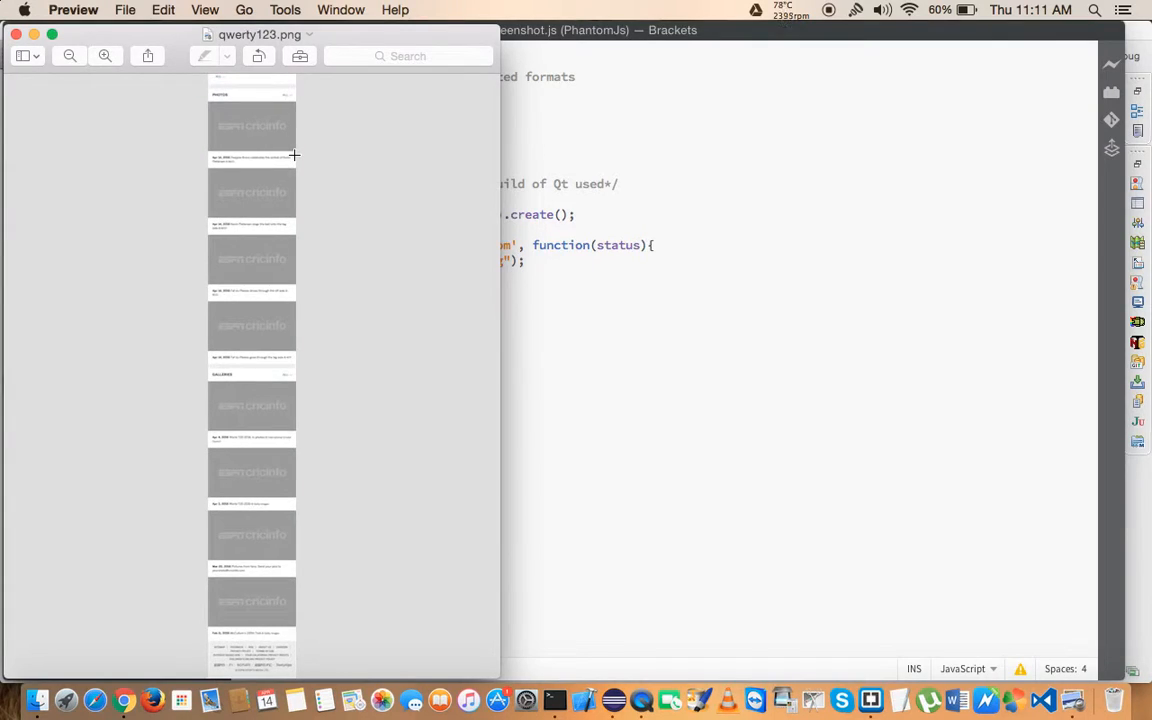
scroll(down, 3)
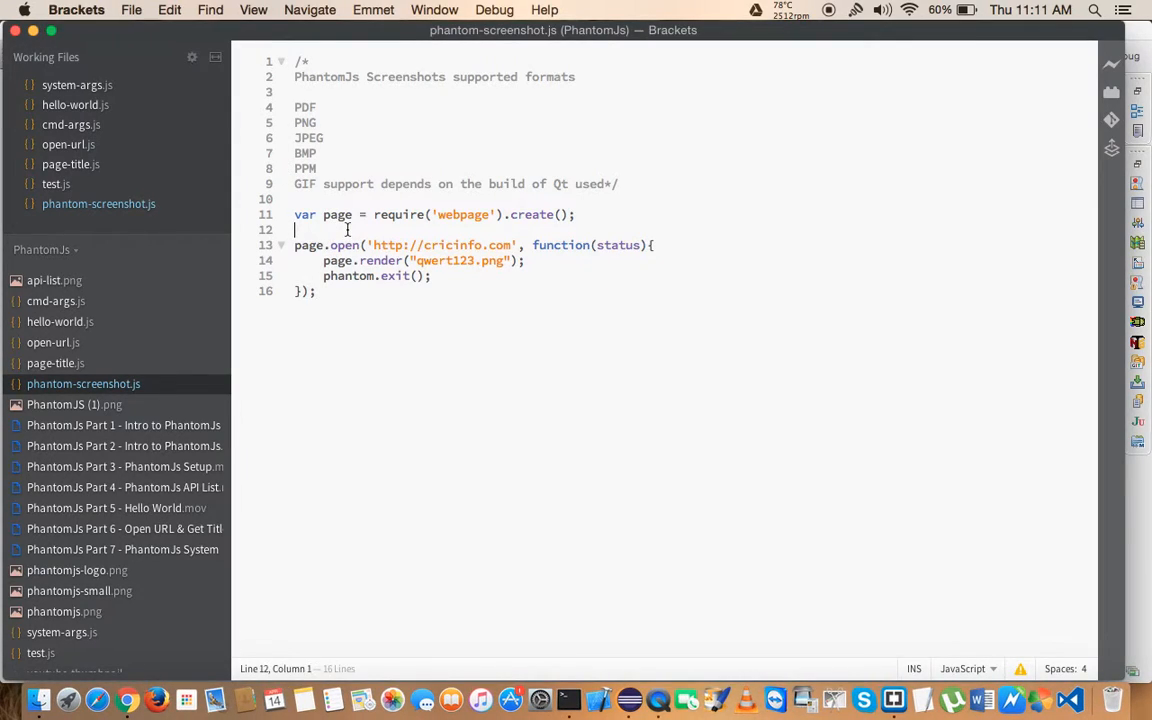
Step: Add page.viewportSize = { width: 1900, height: 1100 } above page.open
text(page)
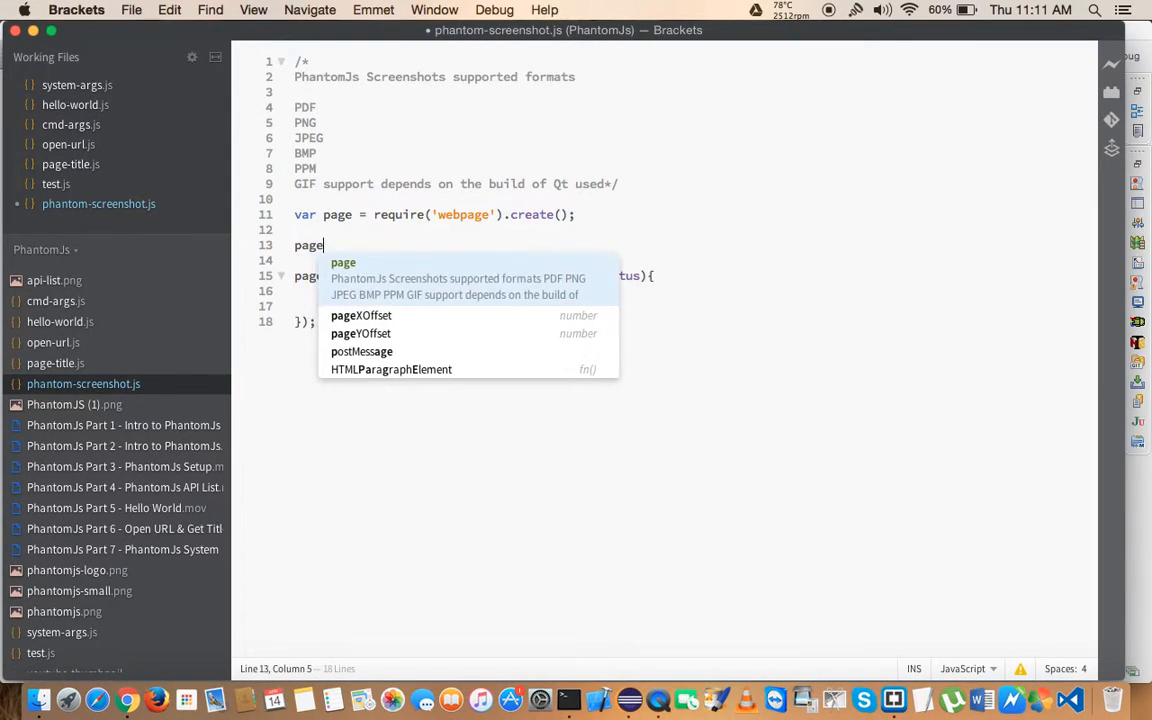
text(.)
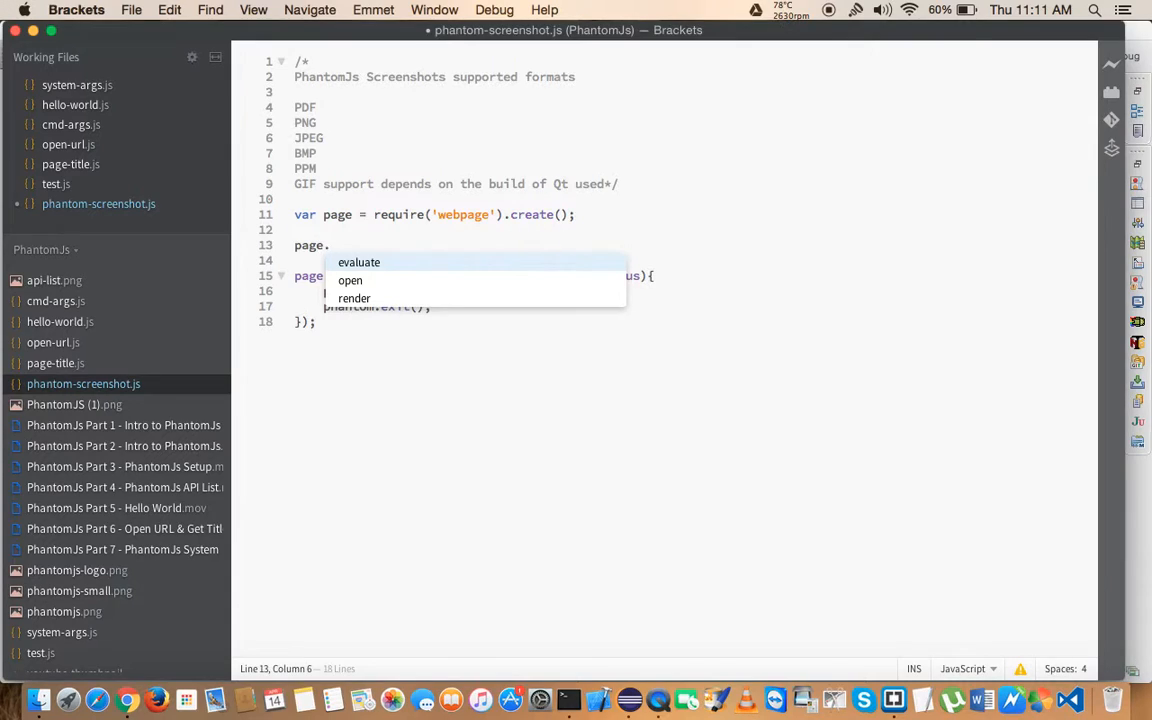
text(vi)
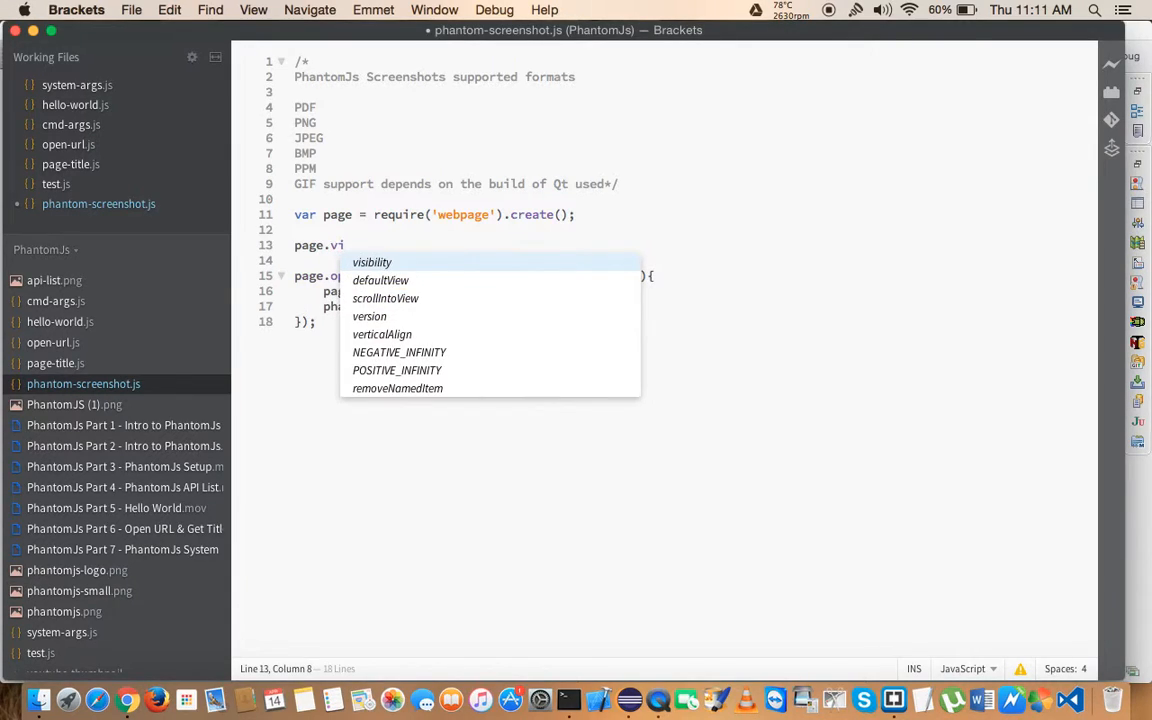
text(ewport)
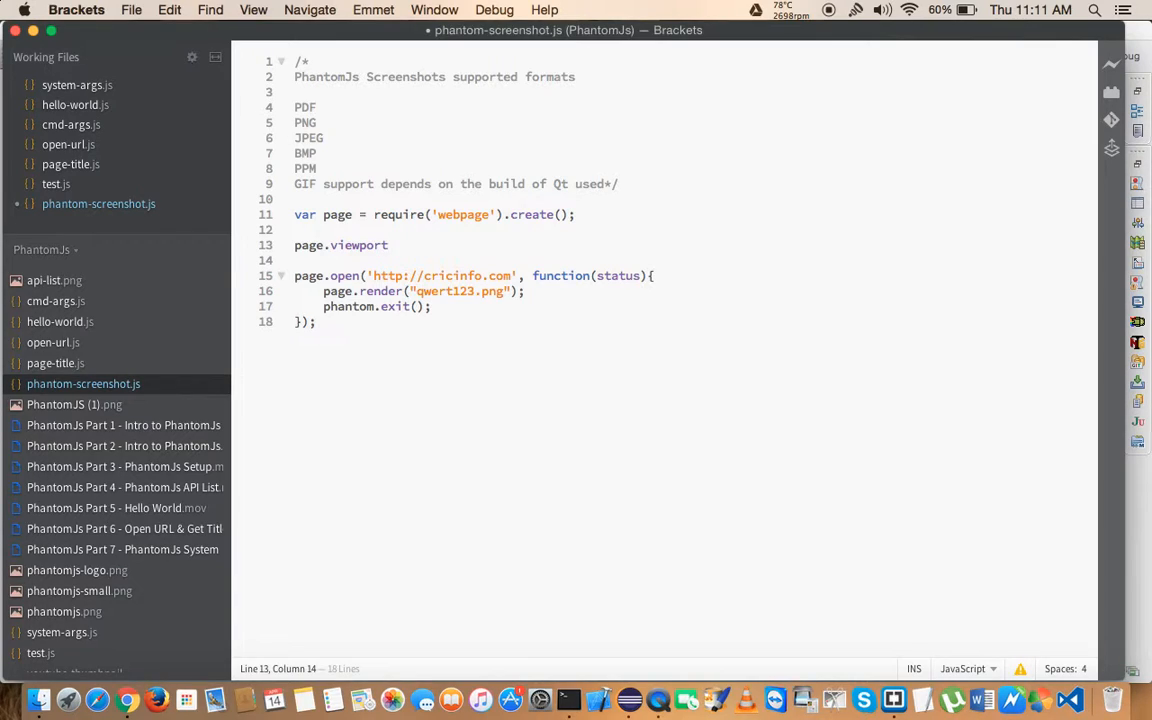
text(Size = {)
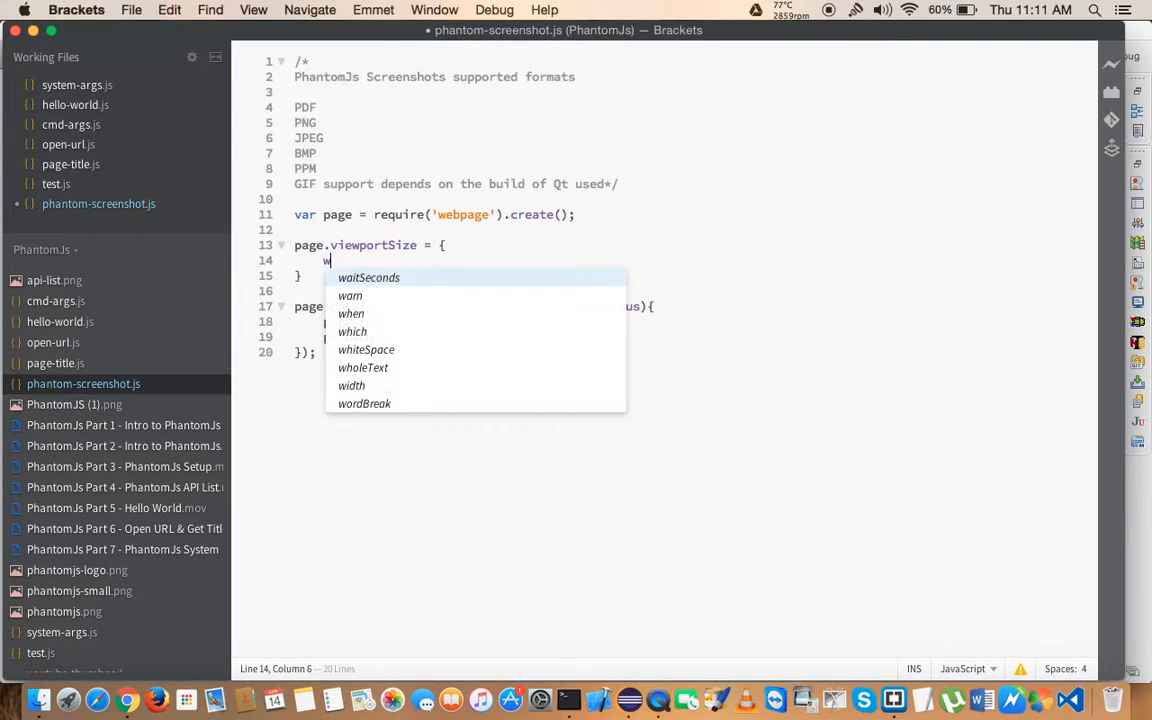
text(width:)
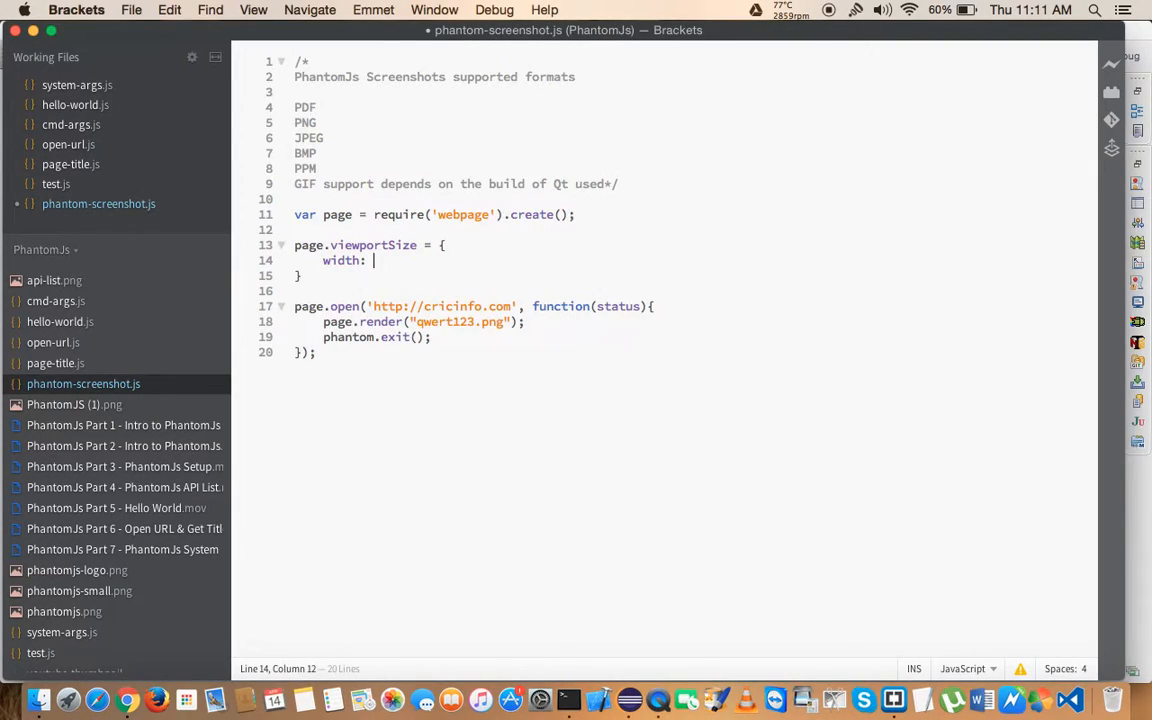
text(1900;)
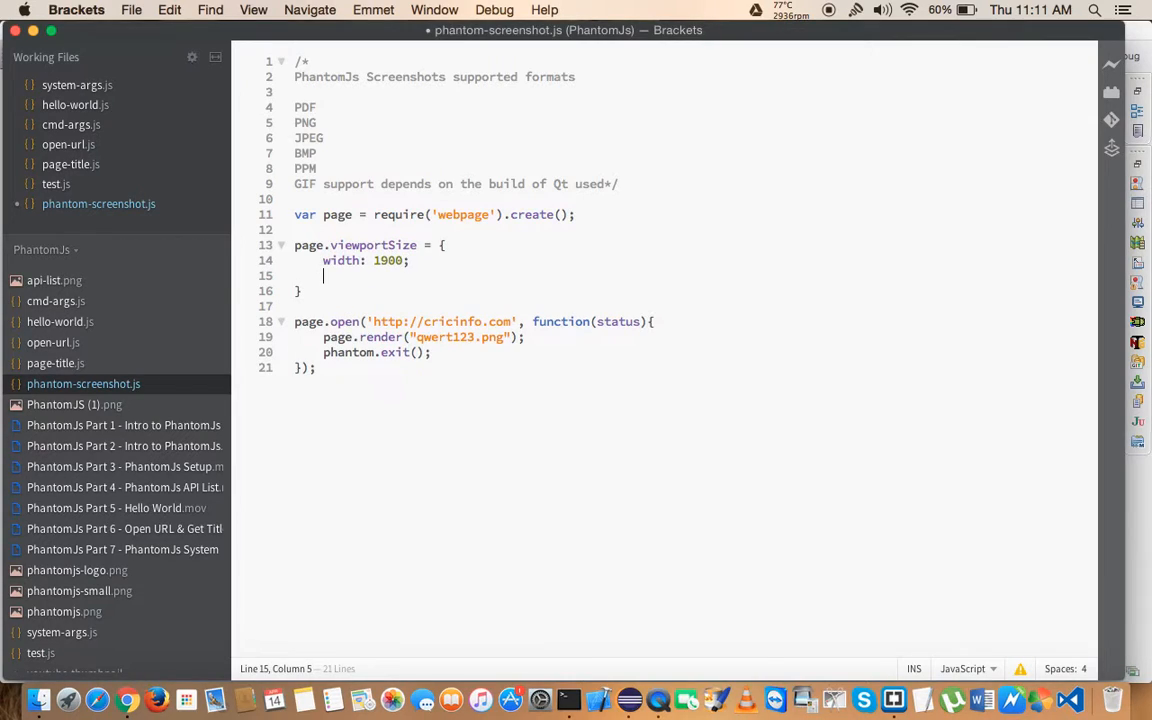
text(,)
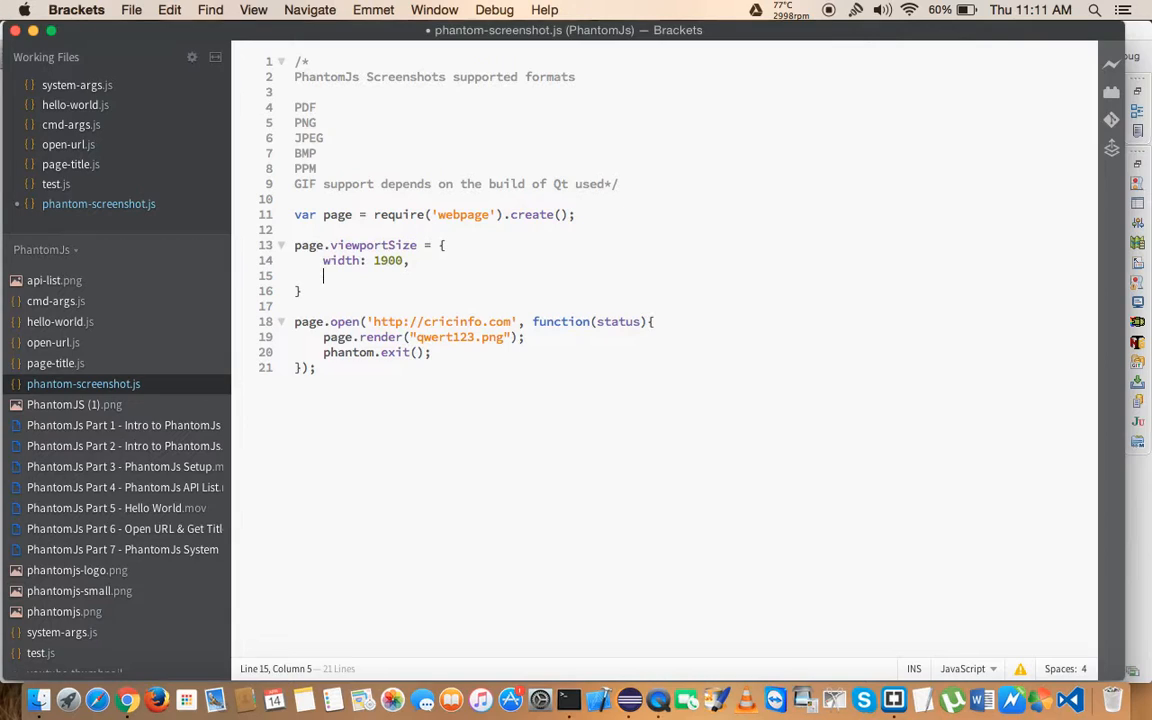
text(height: 1100)
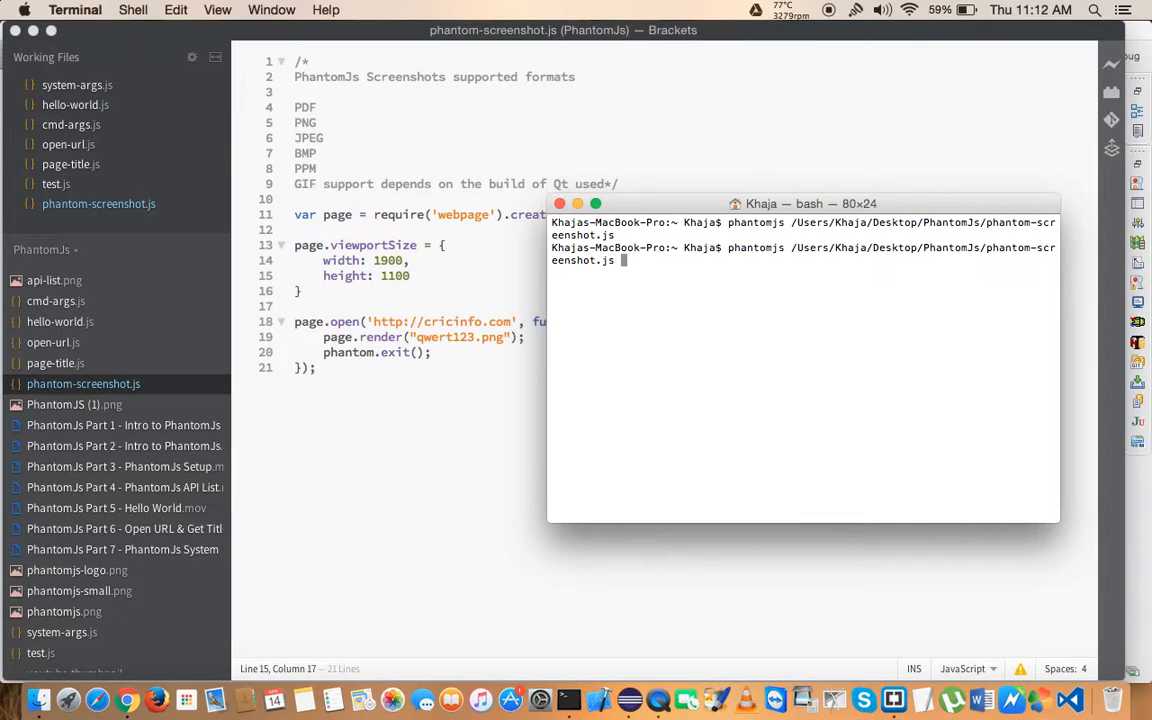
Step: Rerun the phantomjs command to render the page at the new viewport size
key(return)
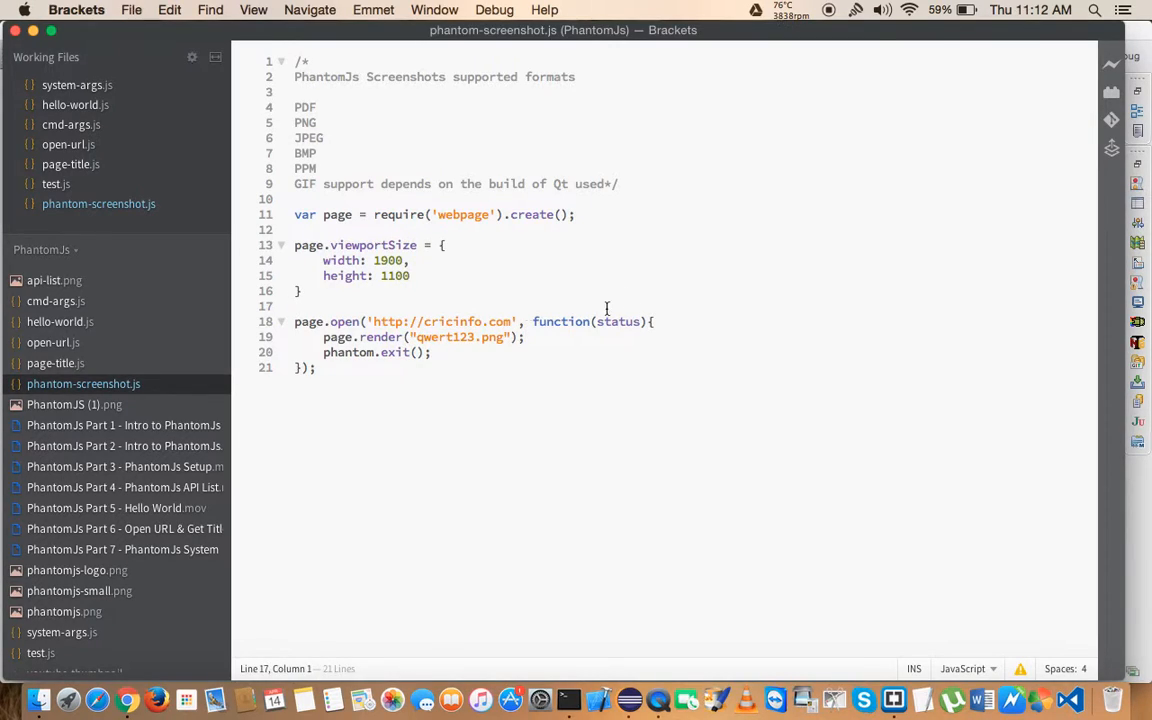
mouse_move(712, 284)
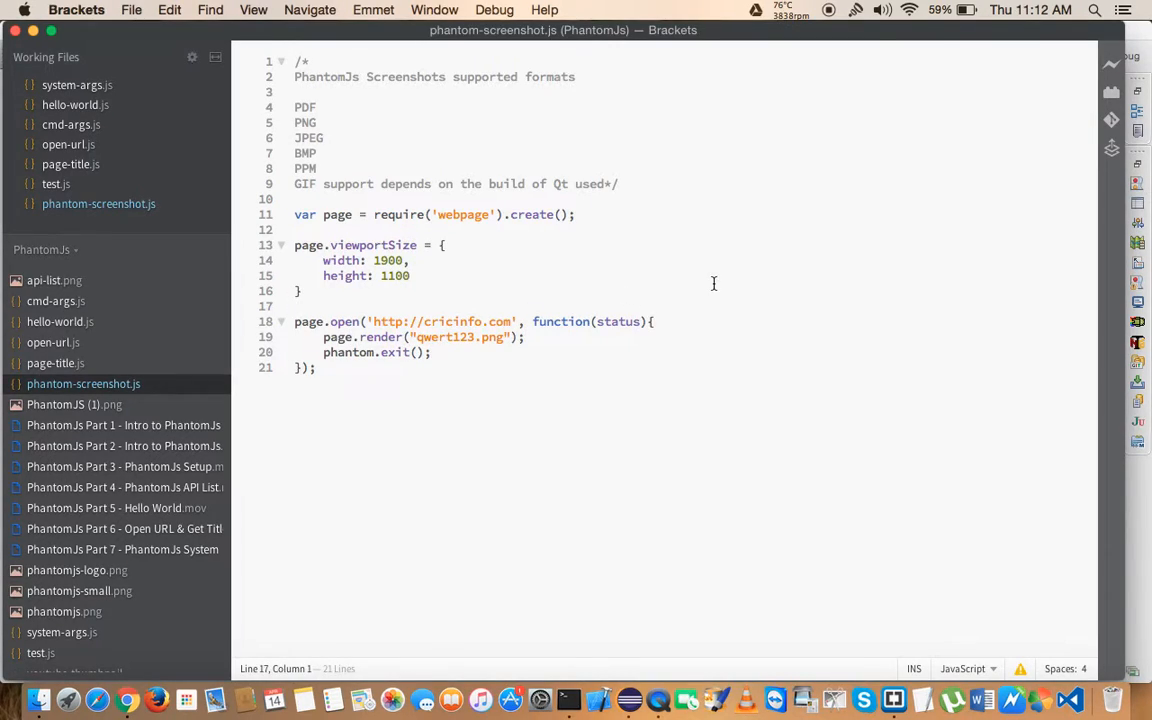